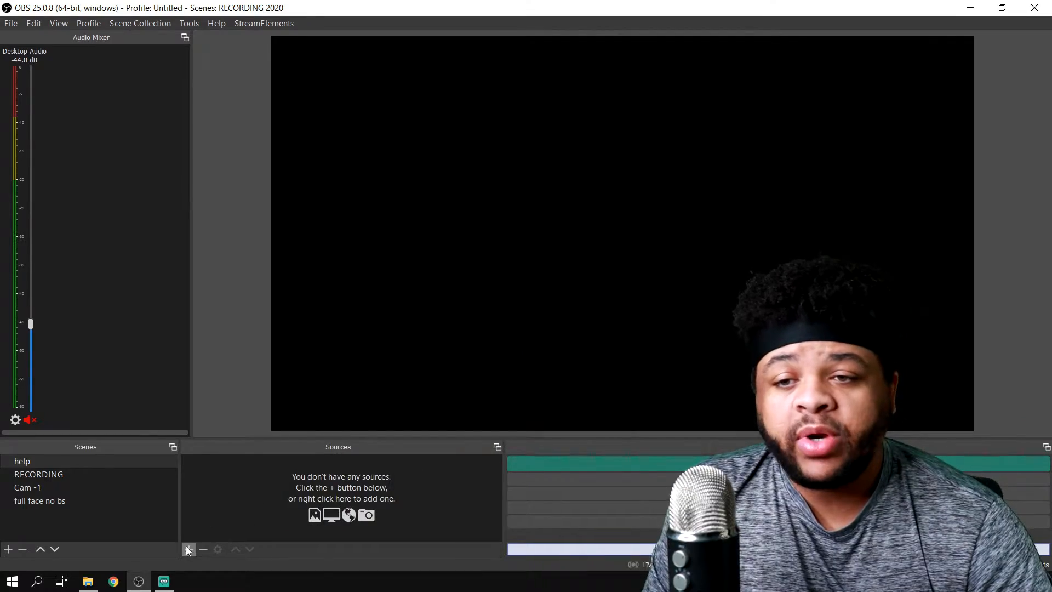
{"action": "mouse_move", "coordinate": [189, 549]}
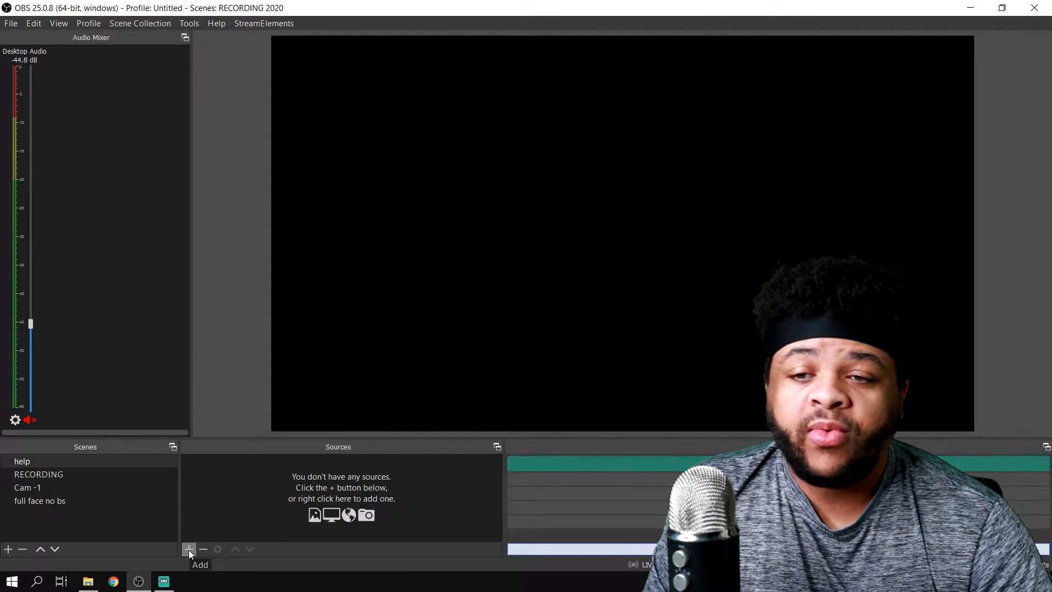
Bring up the Sources + menu listing the source types available for the 'help' scene
{"action": "left_click", "coordinate": [188, 549]}
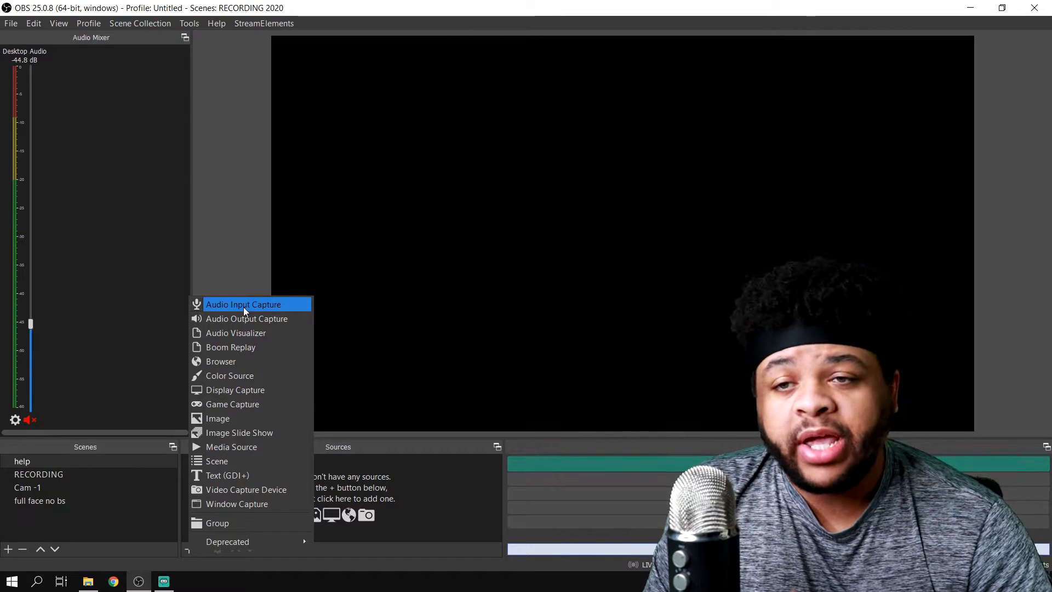
Start a new Audio Input Capture source and name it 'web cam mic'
{"action": "left_click", "coordinate": [243, 304]}
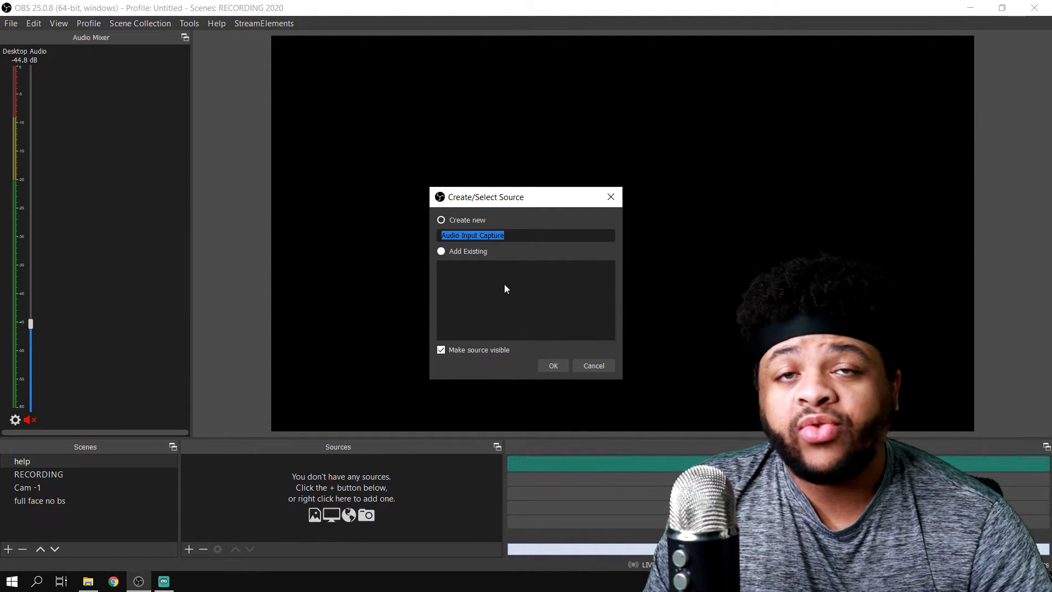
{"action": "mouse_move", "coordinate": [458, 280]}
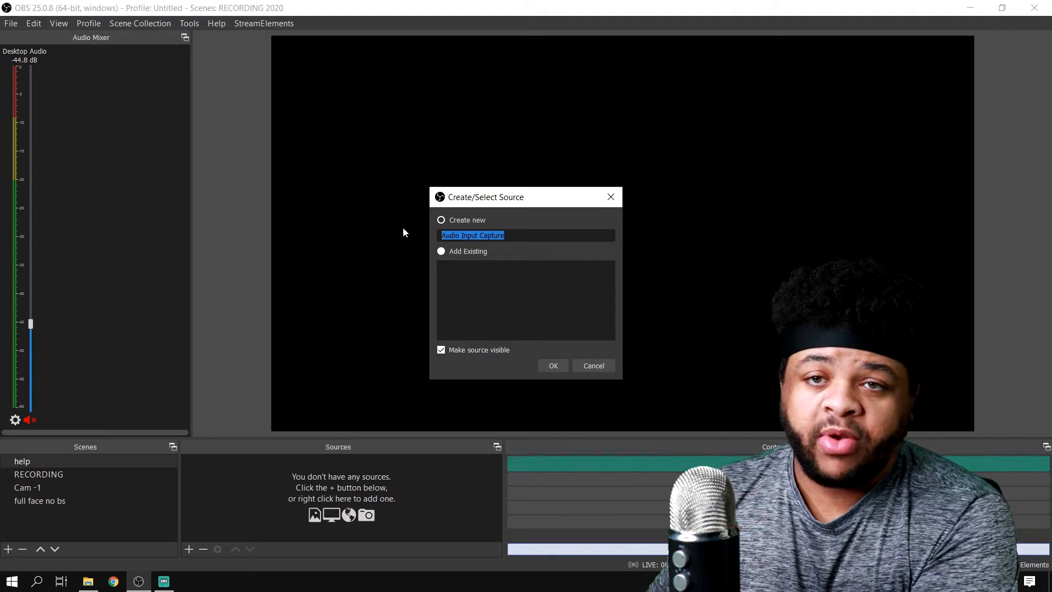
{"action": "type", "text": "web cam mi"}
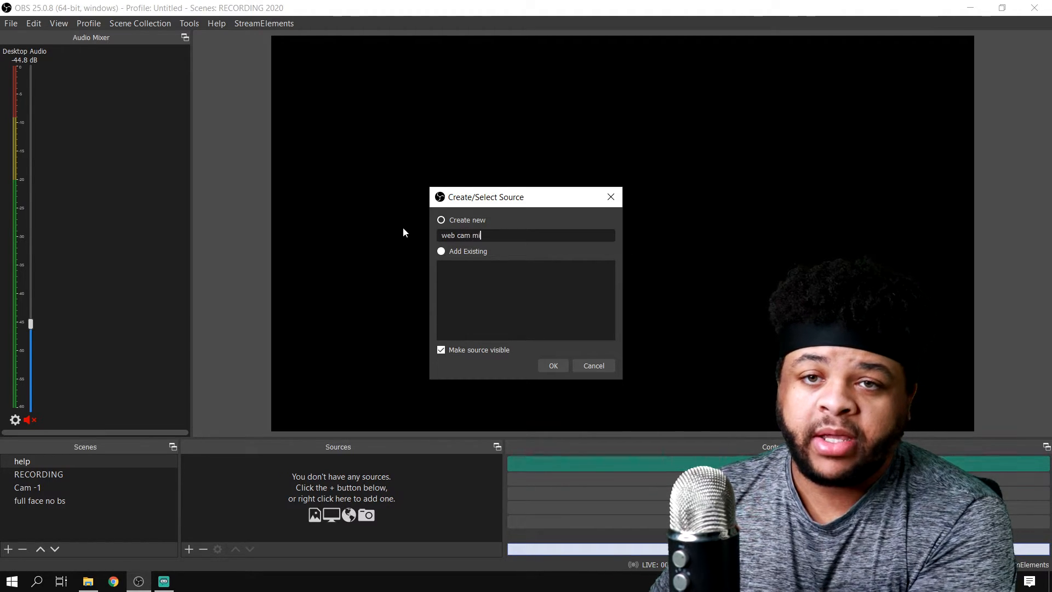
Create the 'web cam mic' source with Microphone (HD Pro Webcam C920) as its device
{"action": "left_click", "coordinate": [553, 365]}
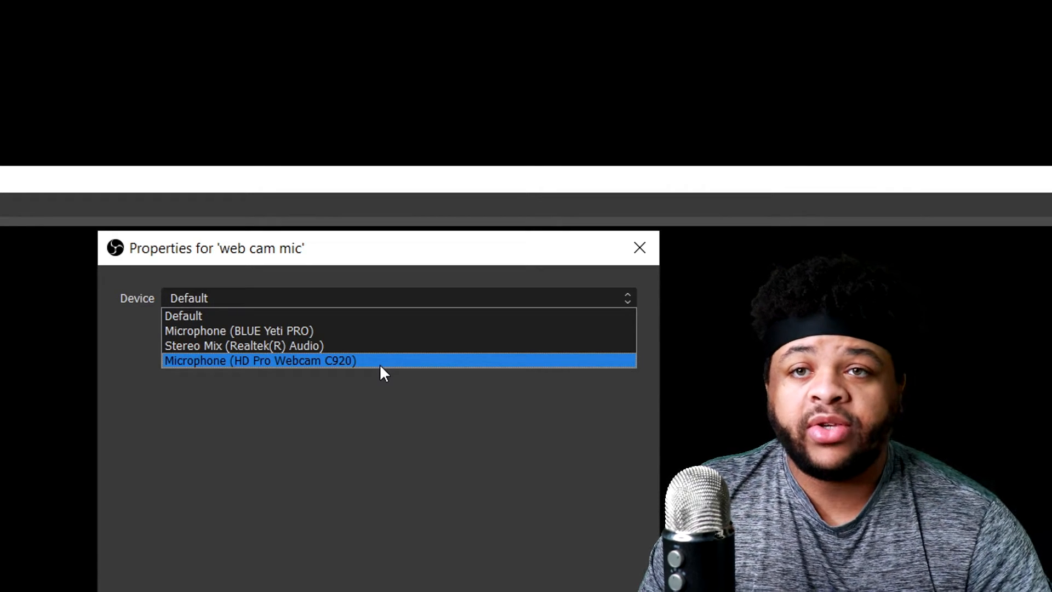
{"action": "mouse_move", "coordinate": [299, 344]}
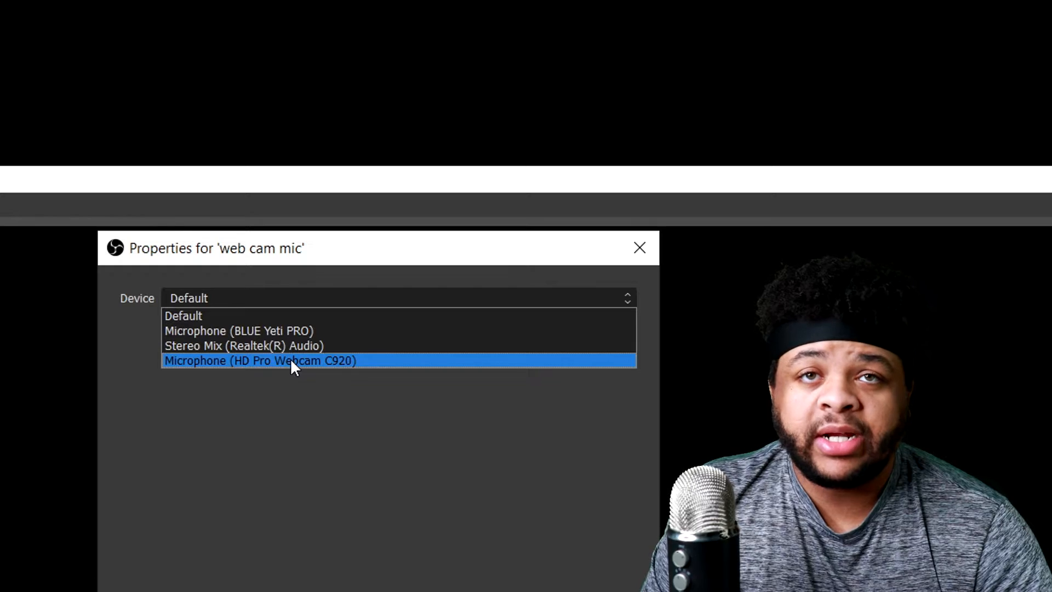
{"action": "left_click", "coordinate": [260, 360]}
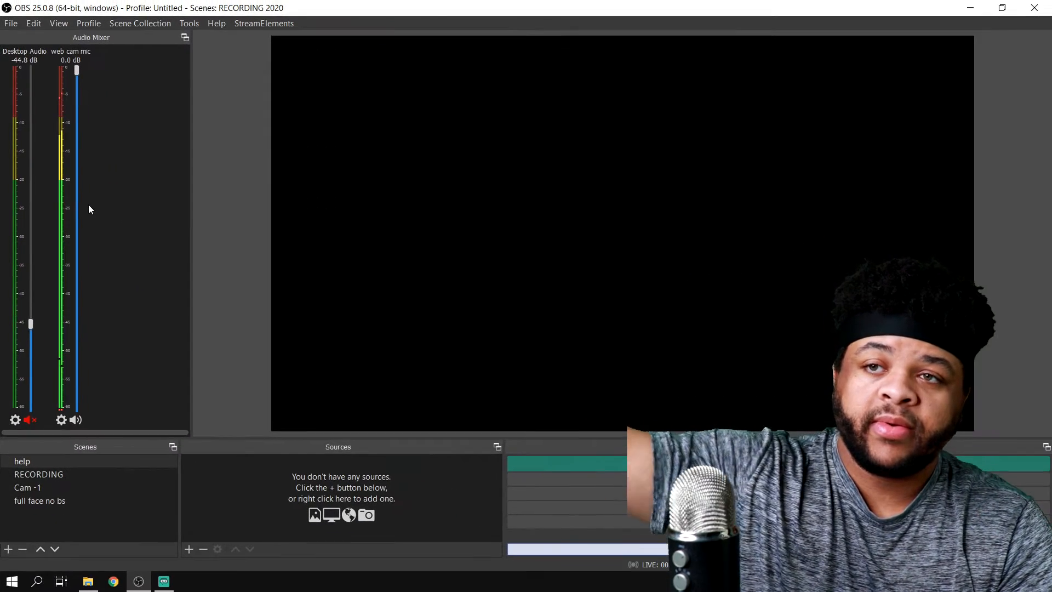
{"action": "mouse_move", "coordinate": [185, 312]}
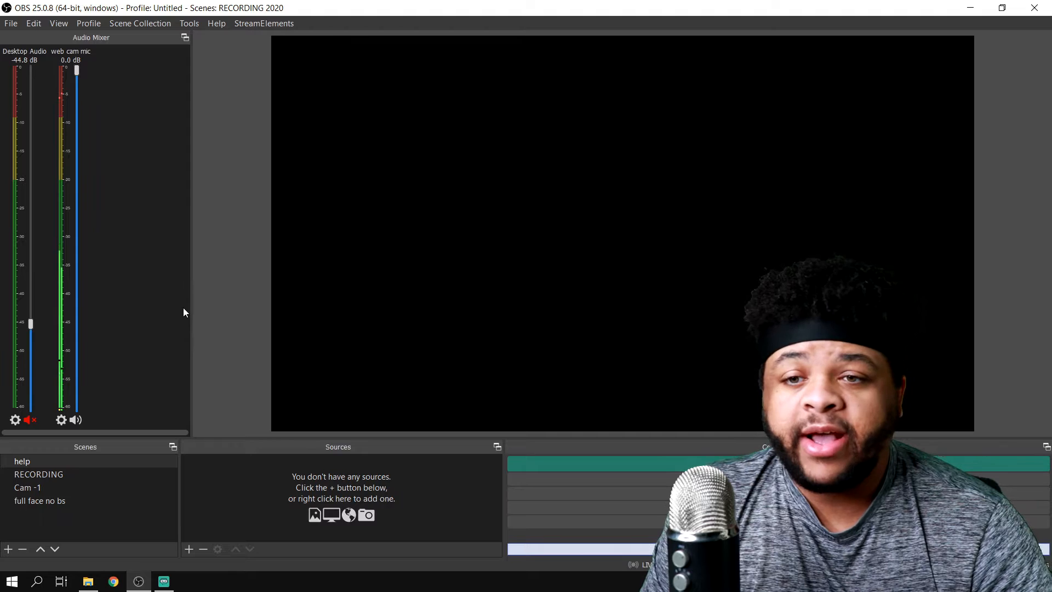
{"action": "mouse_move", "coordinate": [319, 461]}
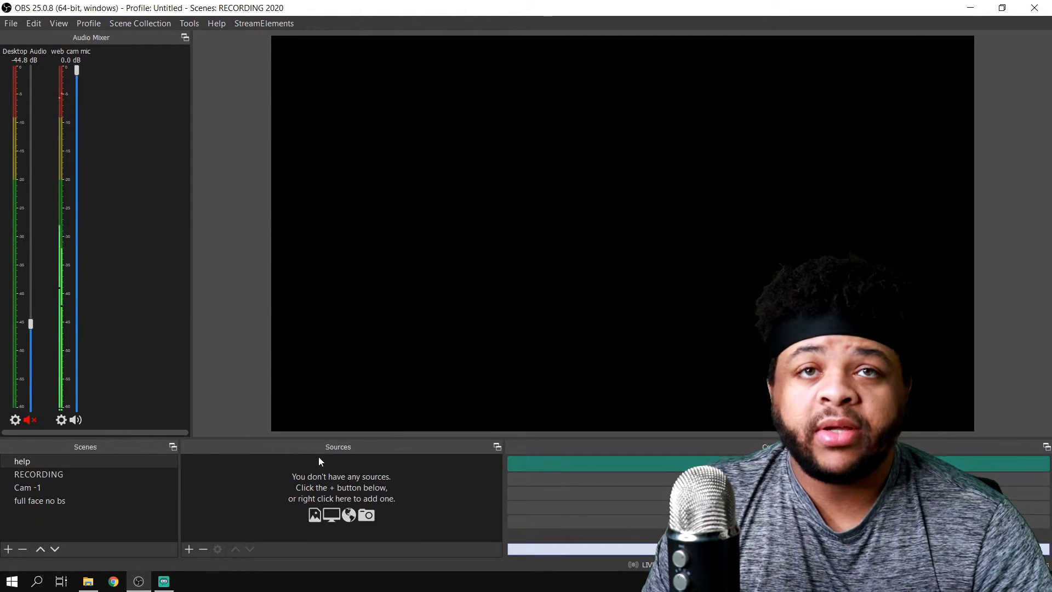
{"action": "mouse_move", "coordinate": [339, 484]}
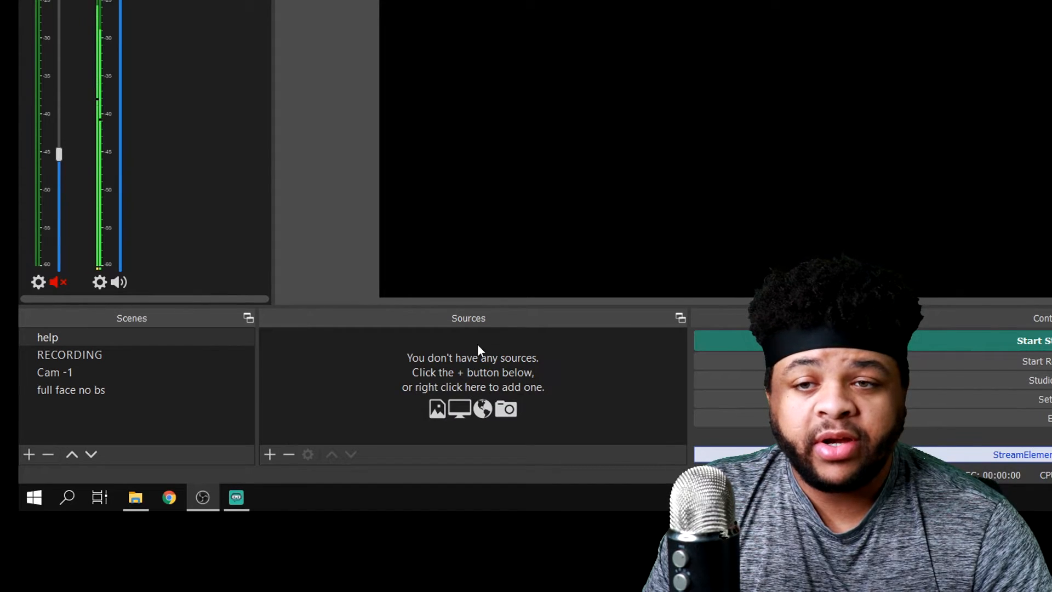
Confirm the properties so 'web cam mic' shows in the help scene's sources and mixer
{"action": "left_click", "coordinate": [69, 355]}
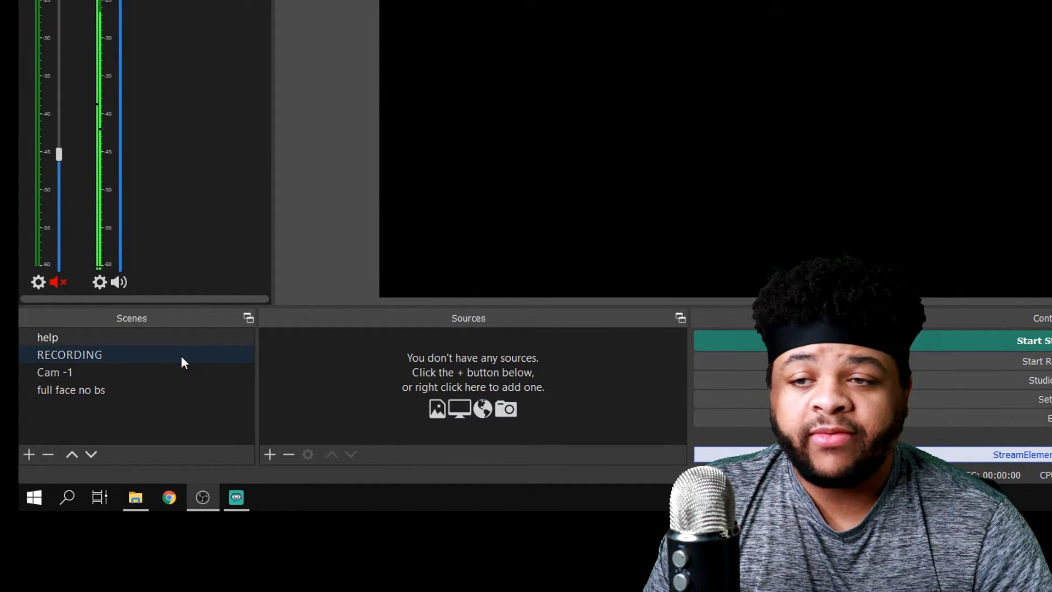
{"action": "left_click", "coordinate": [48, 337]}
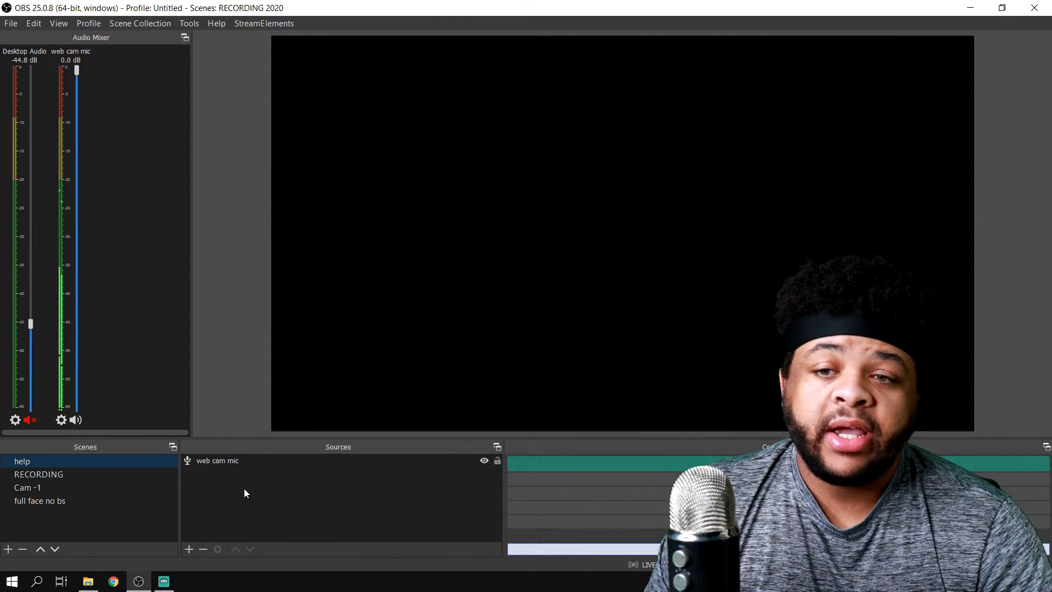
{"action": "right_click", "coordinate": [217, 460]}
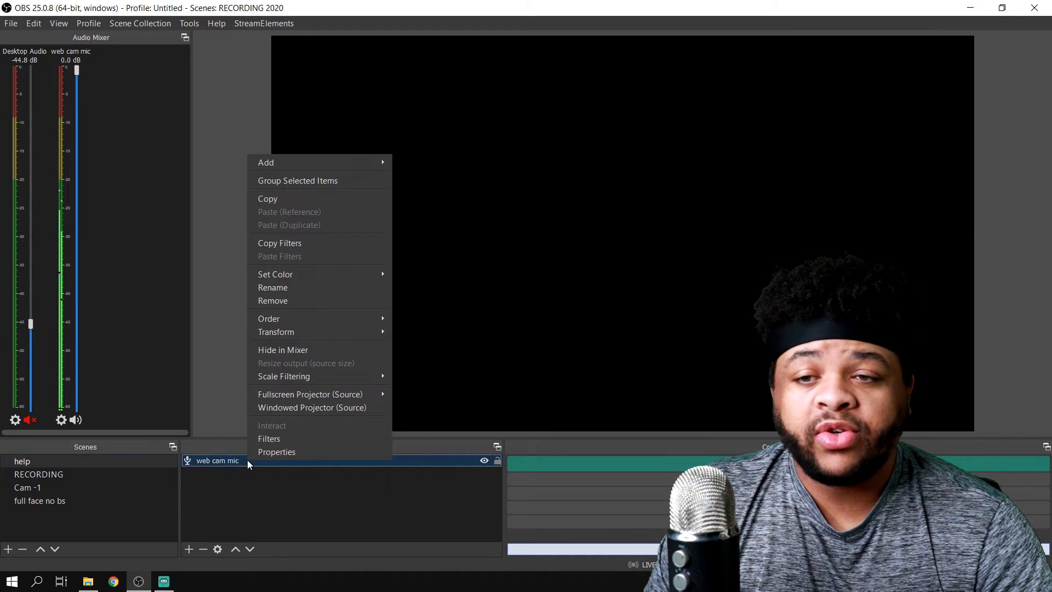
{"action": "mouse_move", "coordinate": [273, 287]}
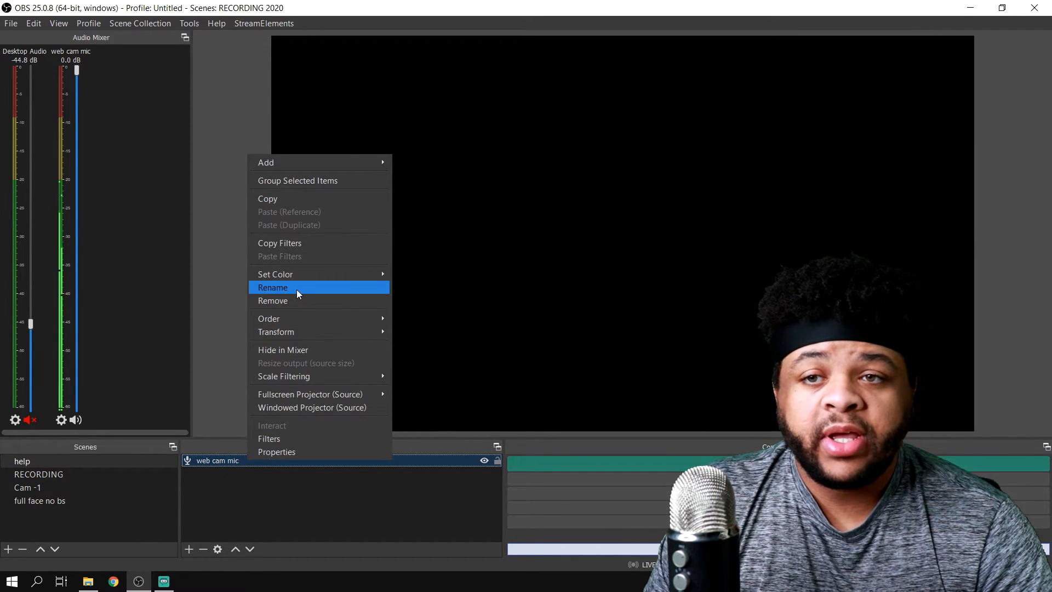
{"action": "left_click", "coordinate": [272, 301]}
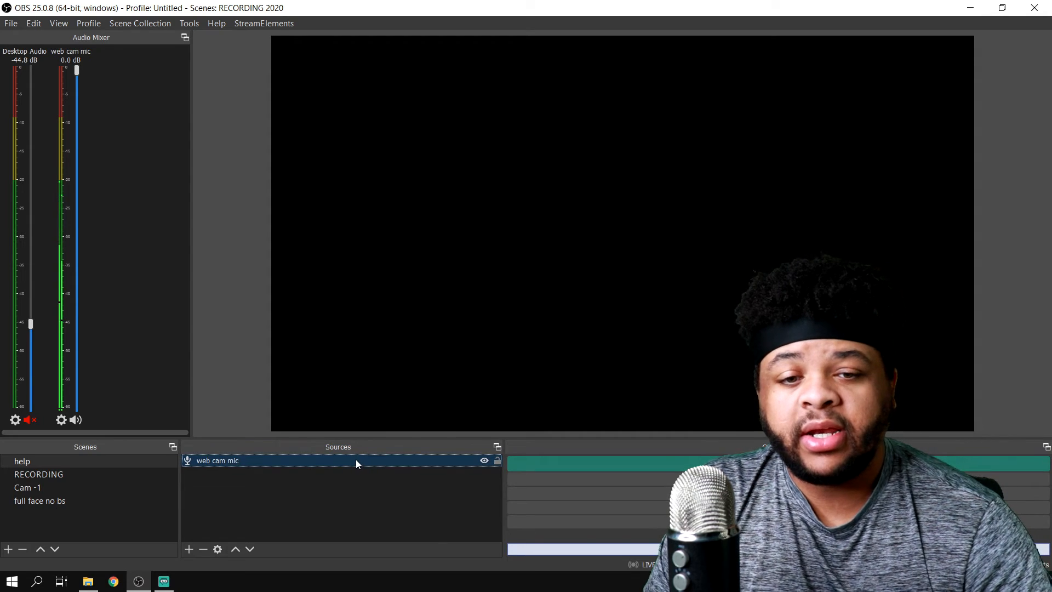
{"action": "left_click", "coordinate": [203, 549]}
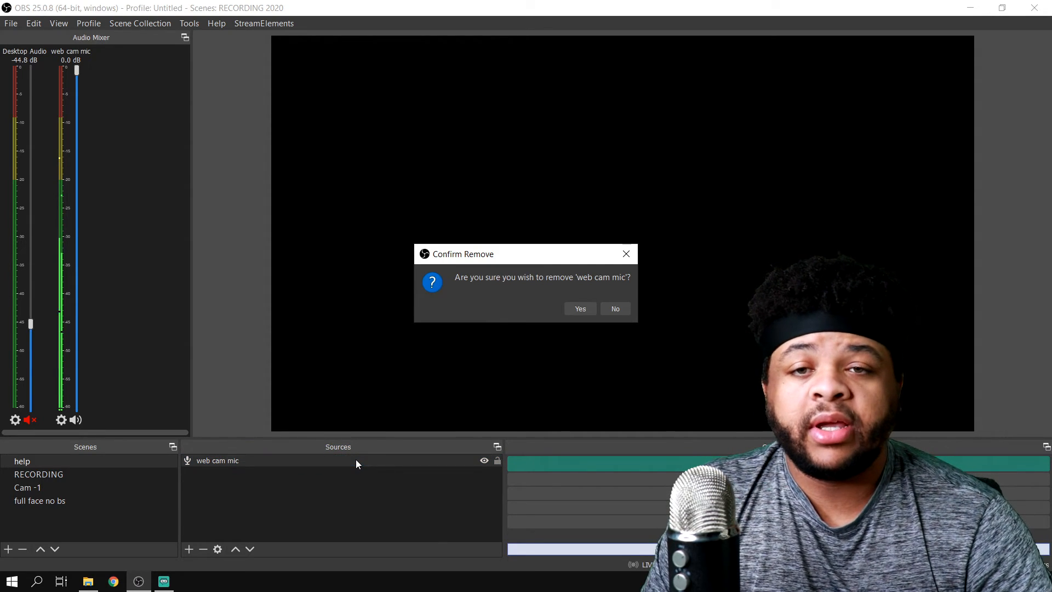
{"action": "left_click", "coordinate": [614, 309]}
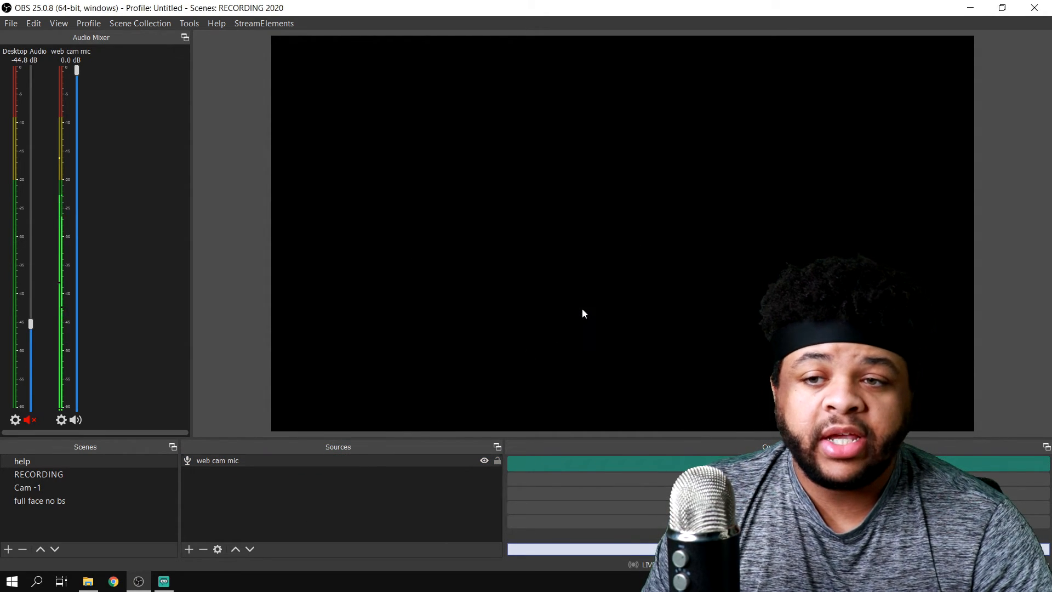